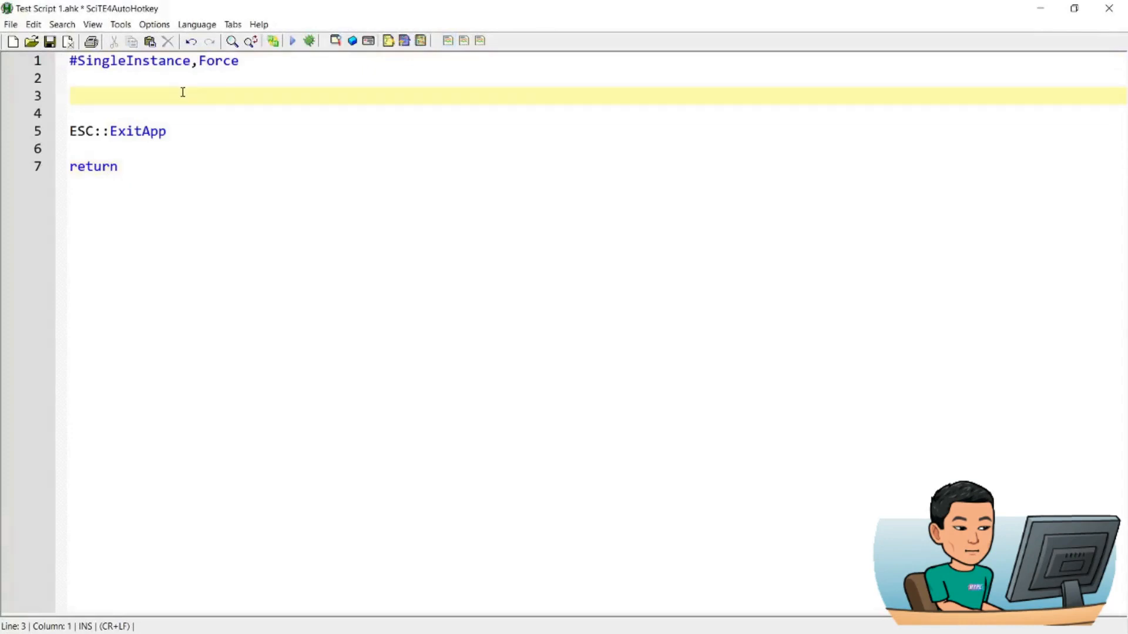
Write the hotkey ^a::msgbox a on line 3 and run the script
{"action": "type", "text": "^"}
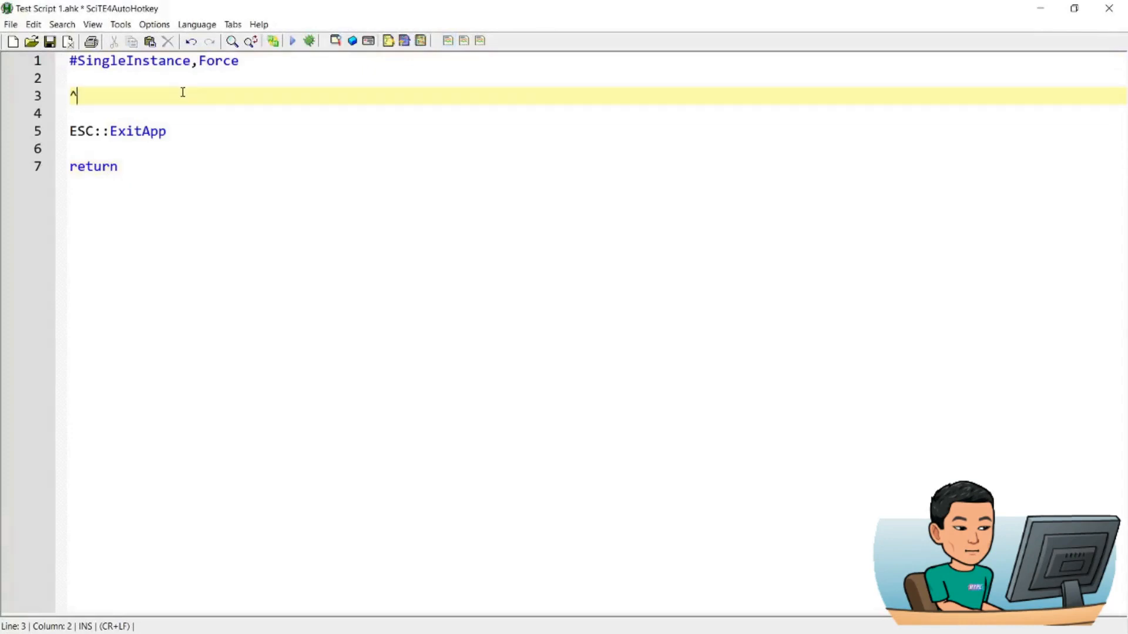
{"action": "type", "text": "a:"}
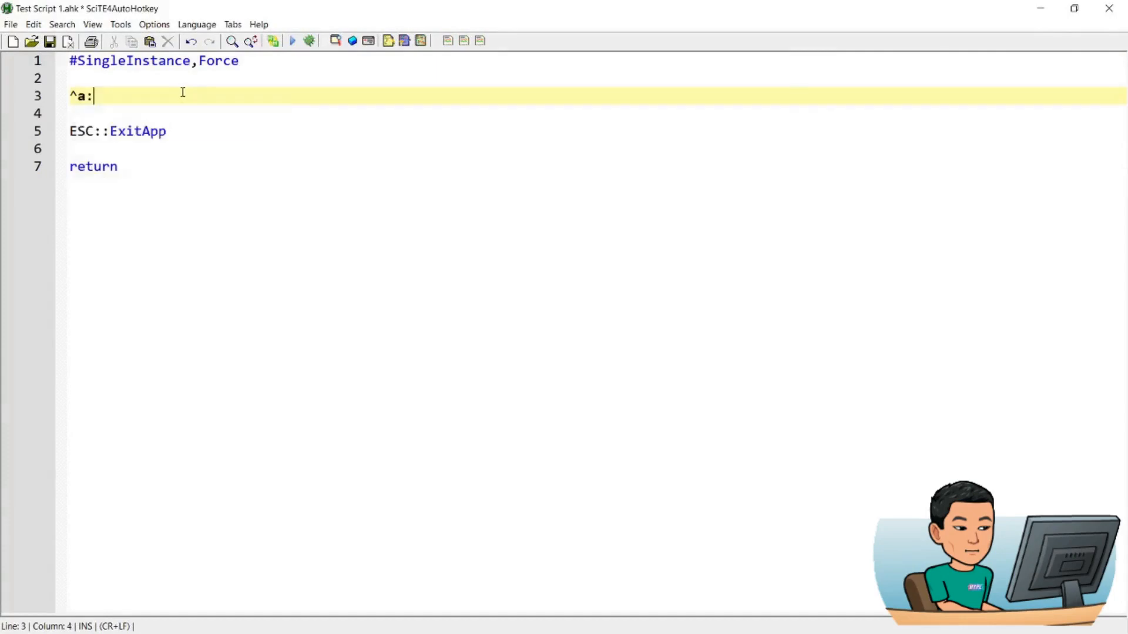
{"action": "type", "text": ":msgbox a"}
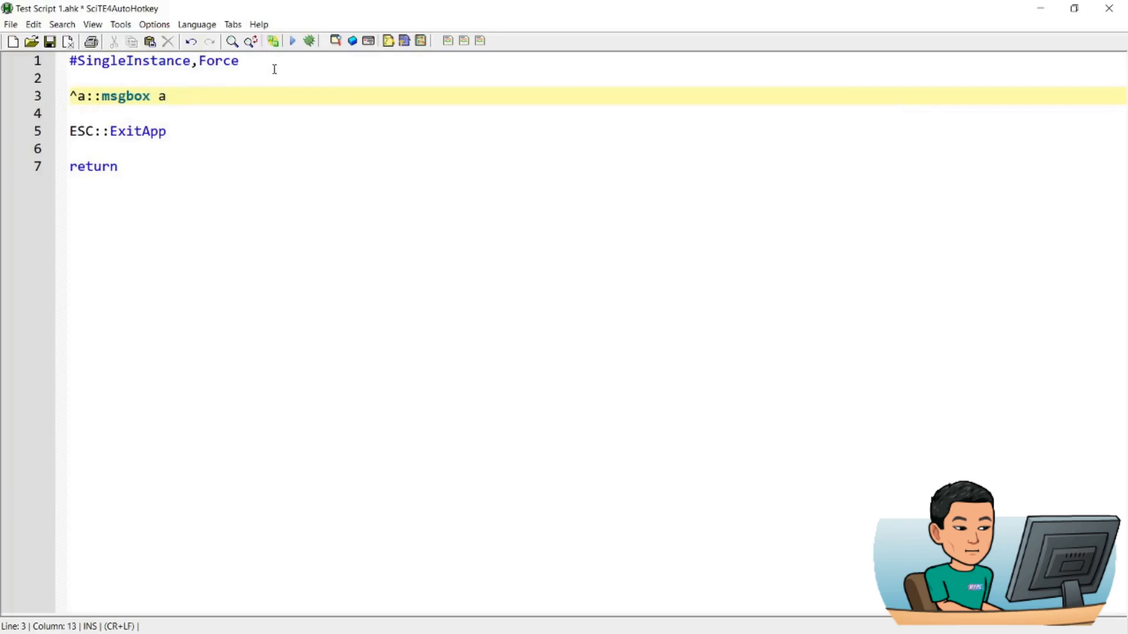
{"action": "left_click", "coordinate": [293, 41]}
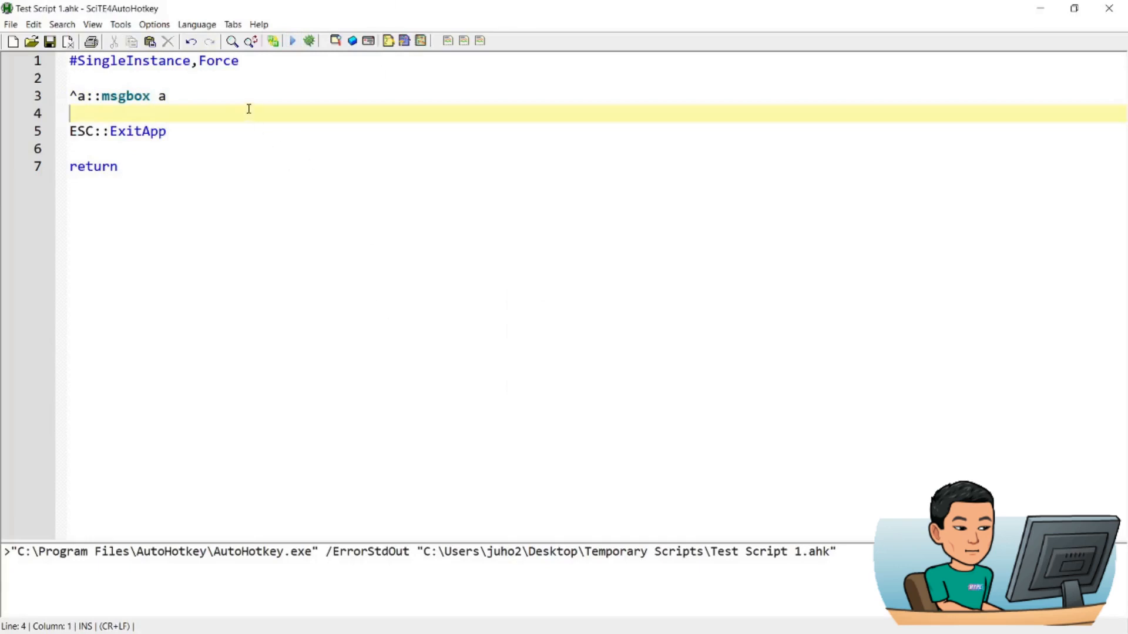
Change the hotkey to ab, run it to get the invalid-hotkey error, then fix it as a & b
{"action": "type", "text": "b"}
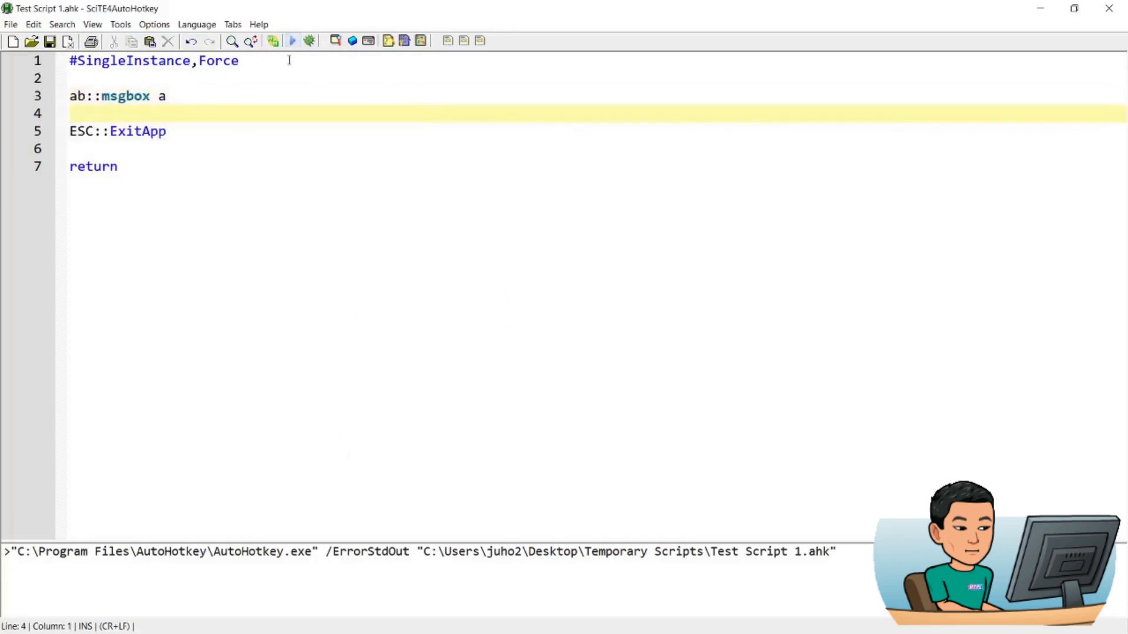
{"action": "left_click", "coordinate": [292, 40]}
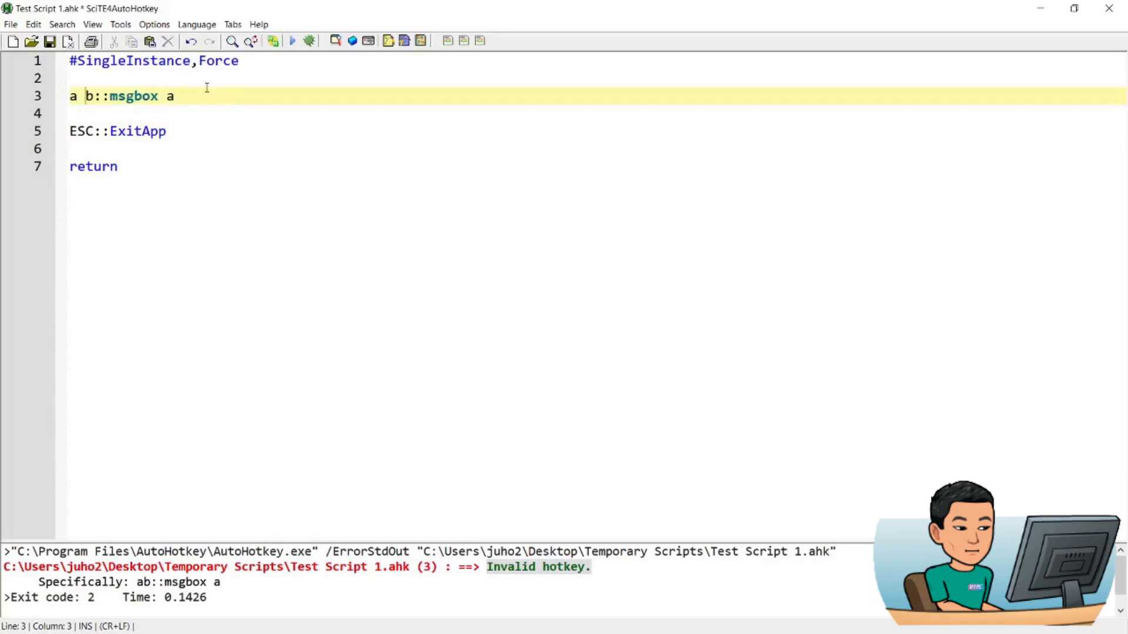
{"action": "type", "text": "&"}
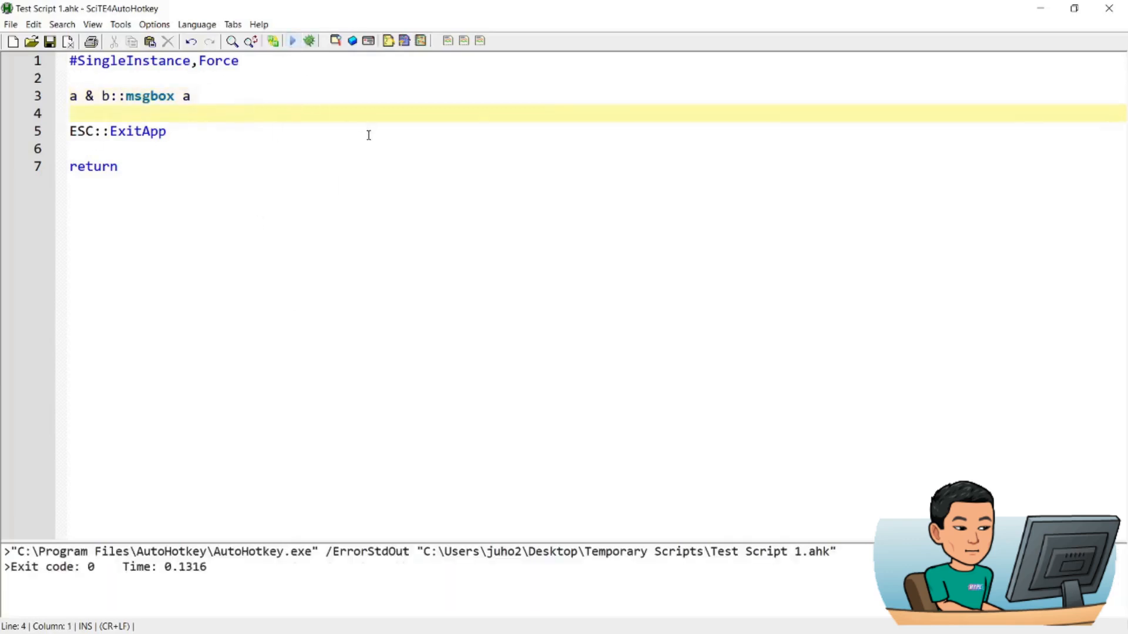
{"action": "mouse_move", "coordinate": [349, 134]}
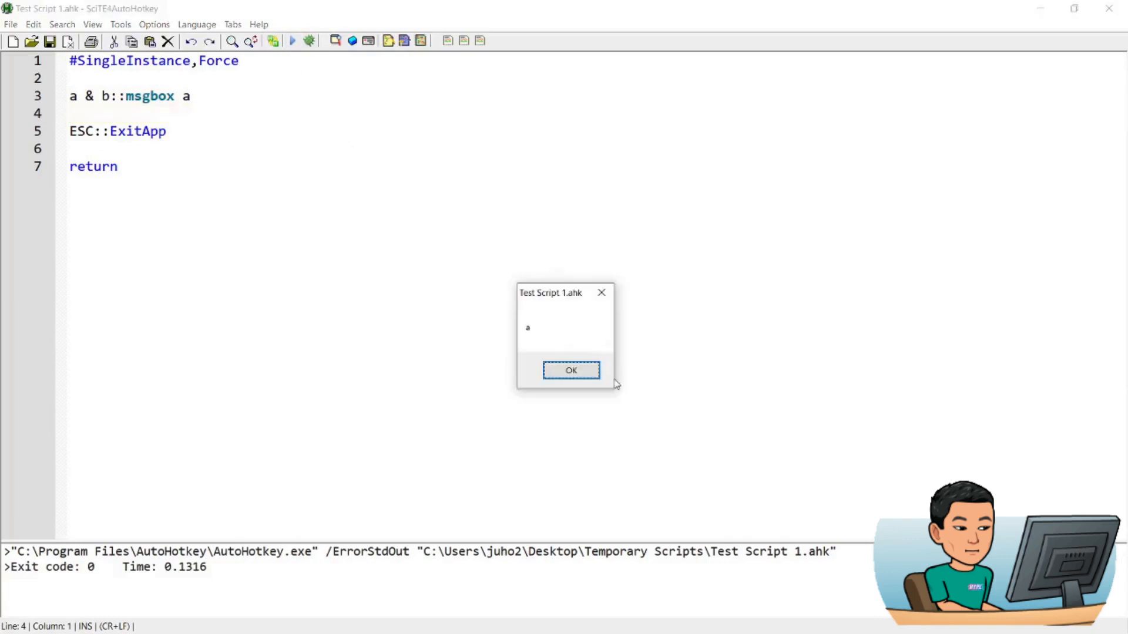
{"action": "left_click", "coordinate": [571, 370]}
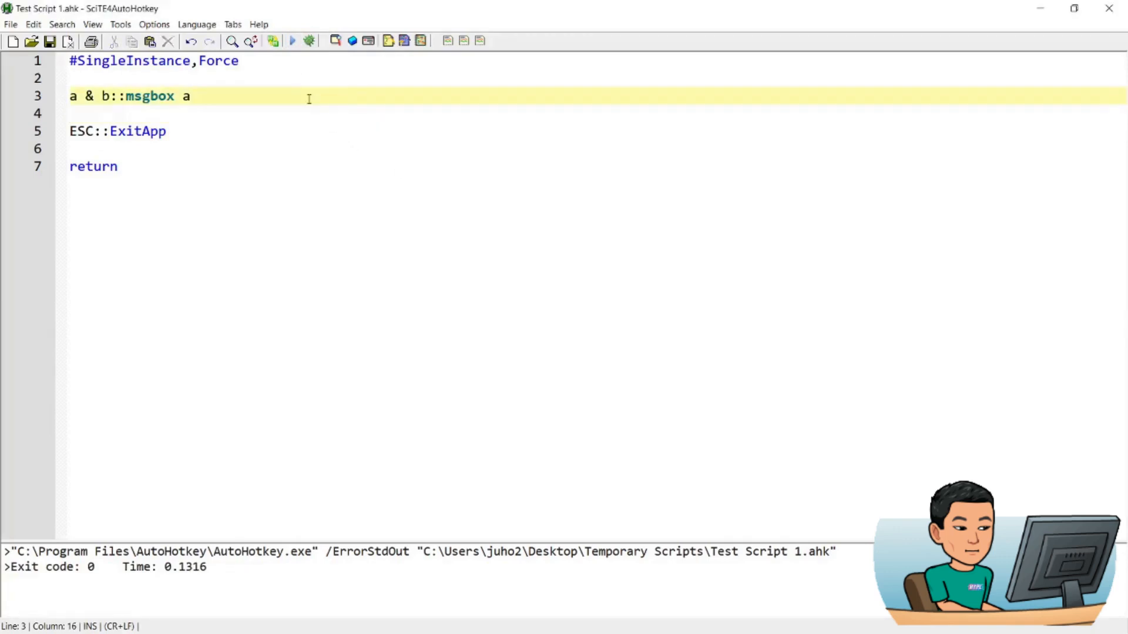
{"action": "left_click", "coordinate": [314, 113]}
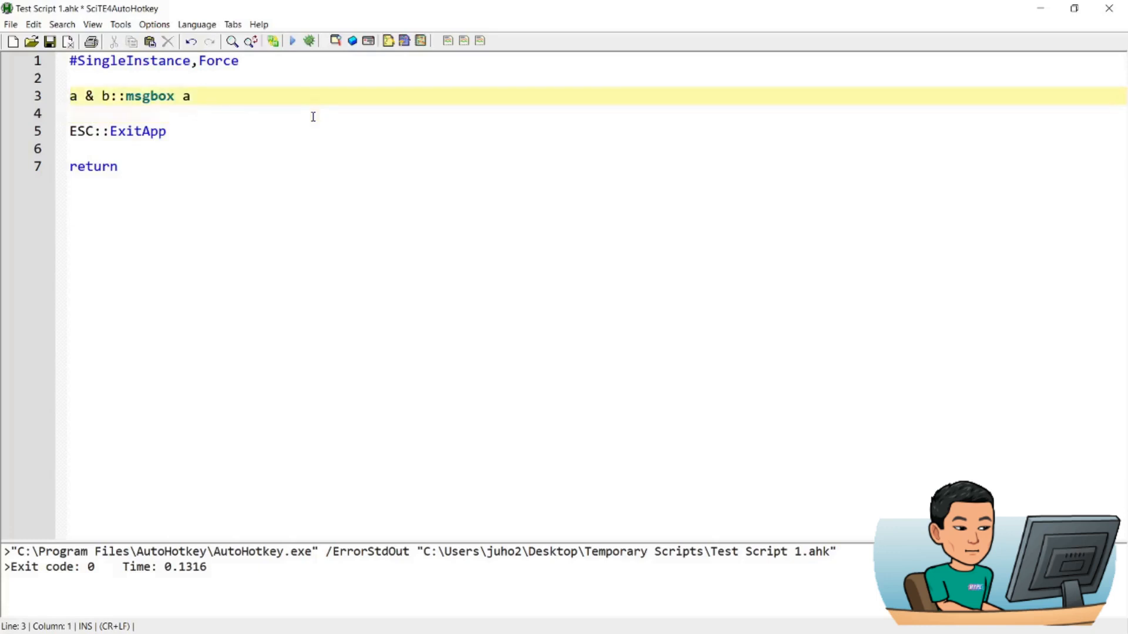
Test the ~a & b pass-through hotkey by typing a's and dismissing the message box
{"action": "type", "text": "~"}
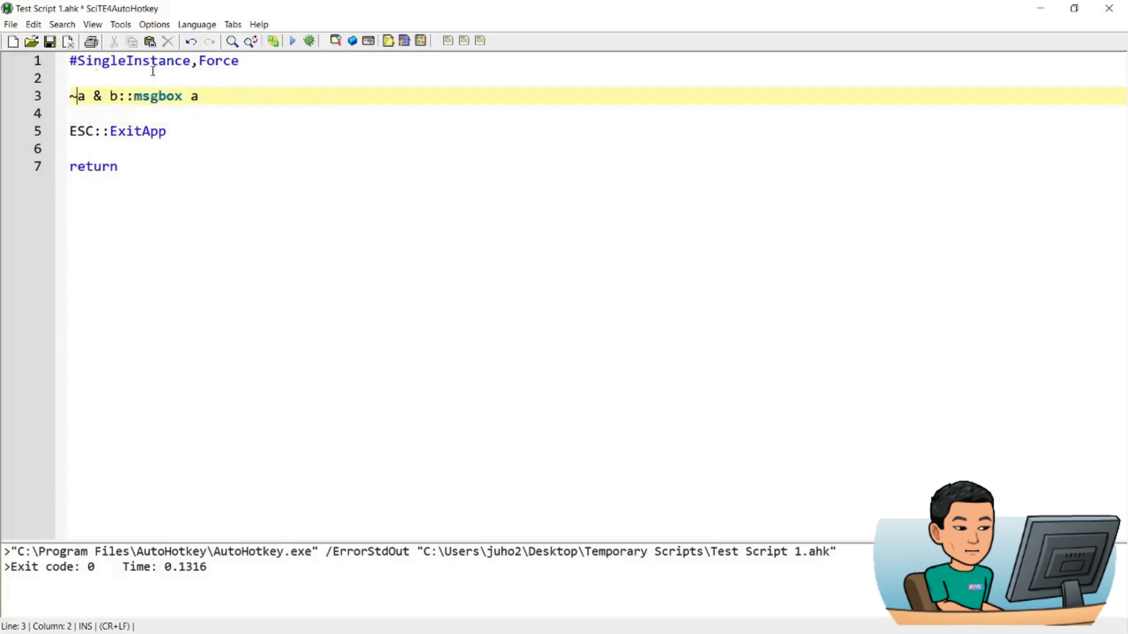
{"action": "mouse_move", "coordinate": [293, 41]}
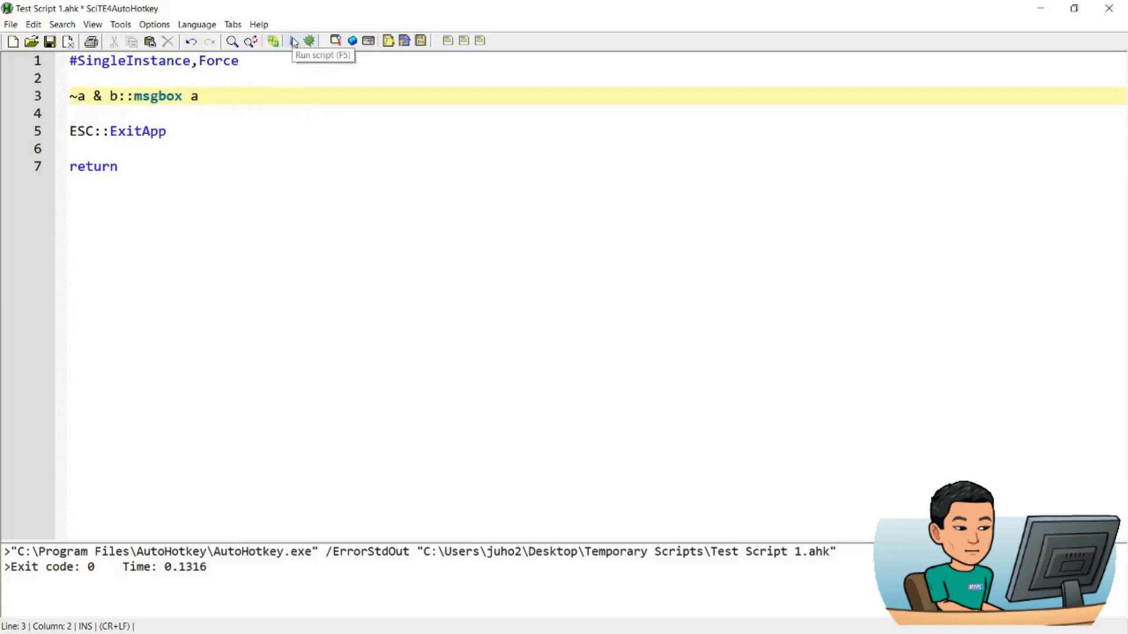
{"action": "type", "text": "aaa"}
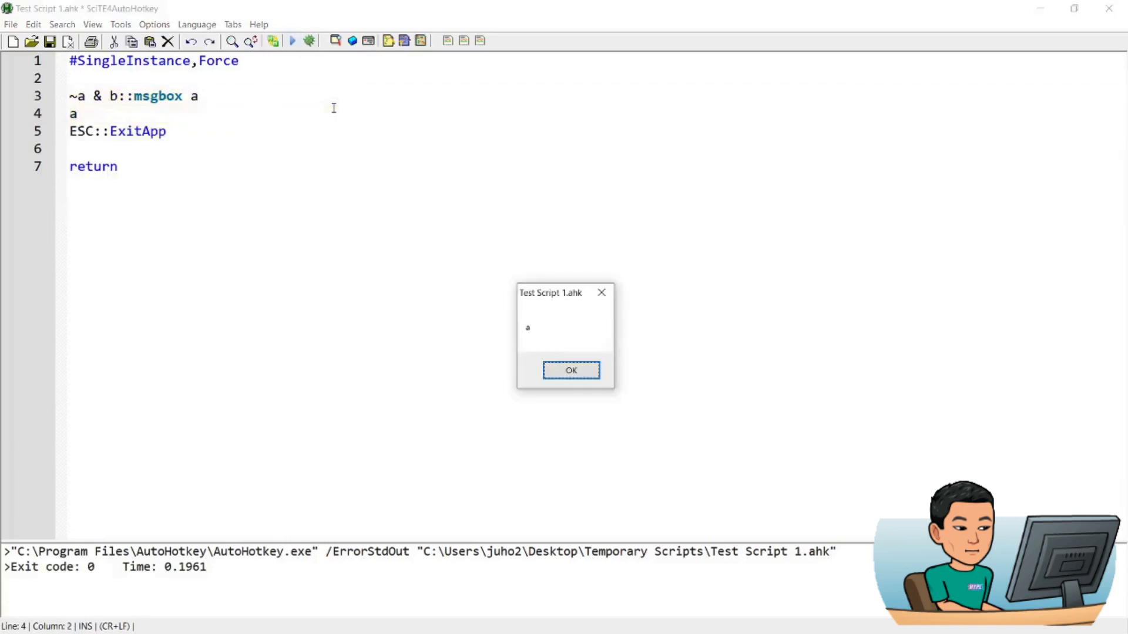
{"action": "left_click", "coordinate": [570, 369]}
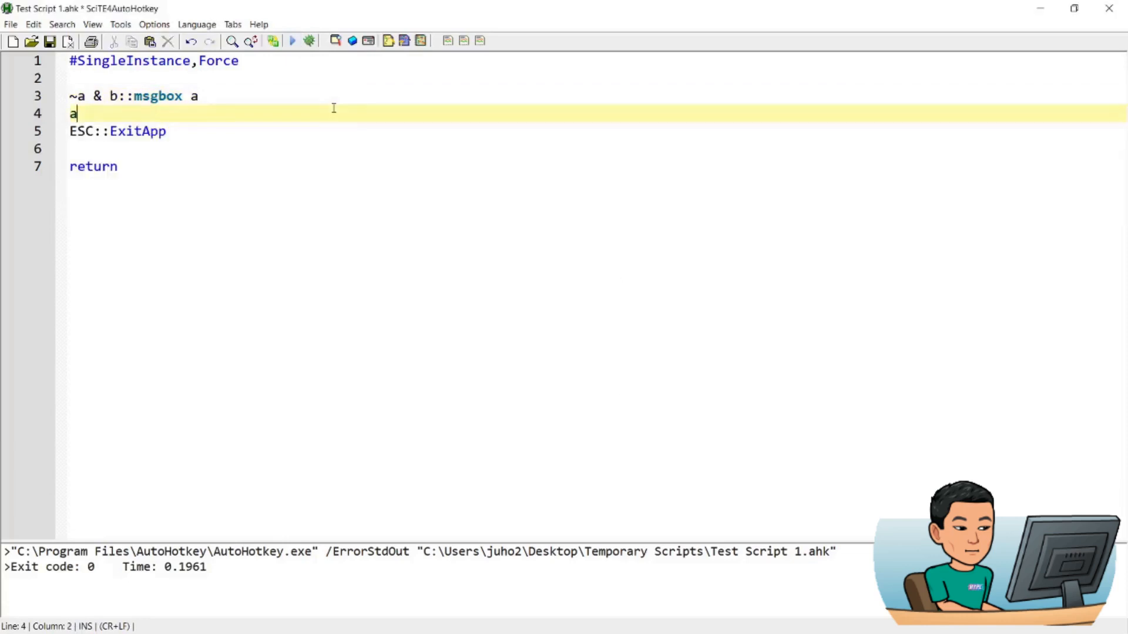
{"action": "type", "text": "aaaaaaaaaaaaaaaaaaaaaaaaaaaaaaaa"}
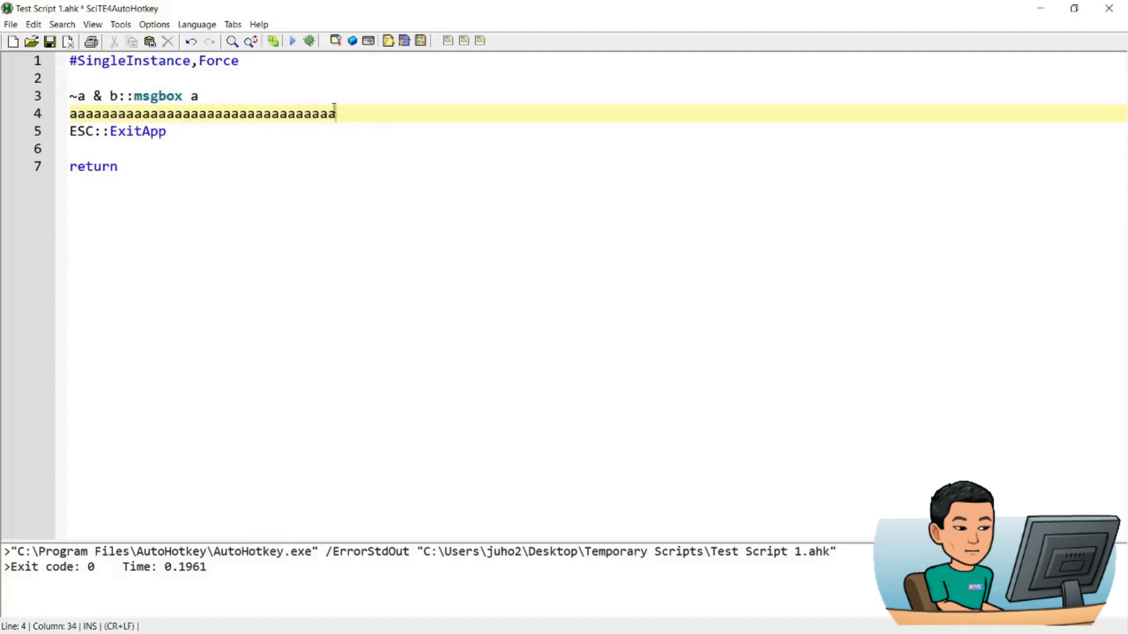
{"action": "type", "text": "aaaaaaaaaaaaaaaaaaaaaaaaaaaaaaaaaaaaaaaaaaaaaaaaaaaaaaaaaaa"}
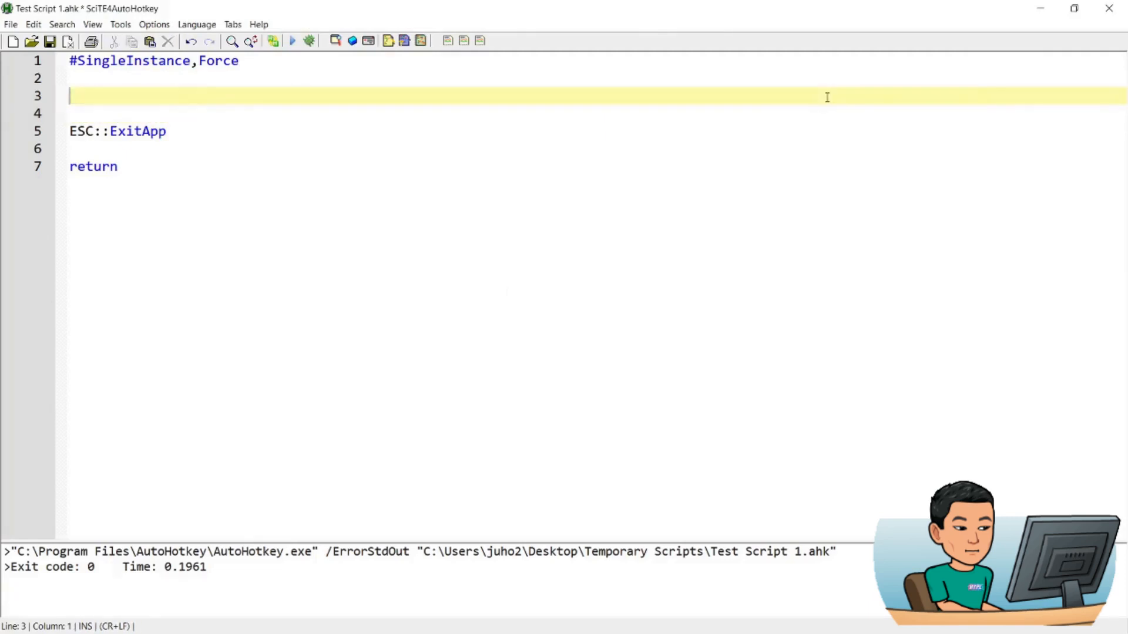
Write the condition line #if GetKeyState("a", "P")
{"action": "type", "text": "#"}
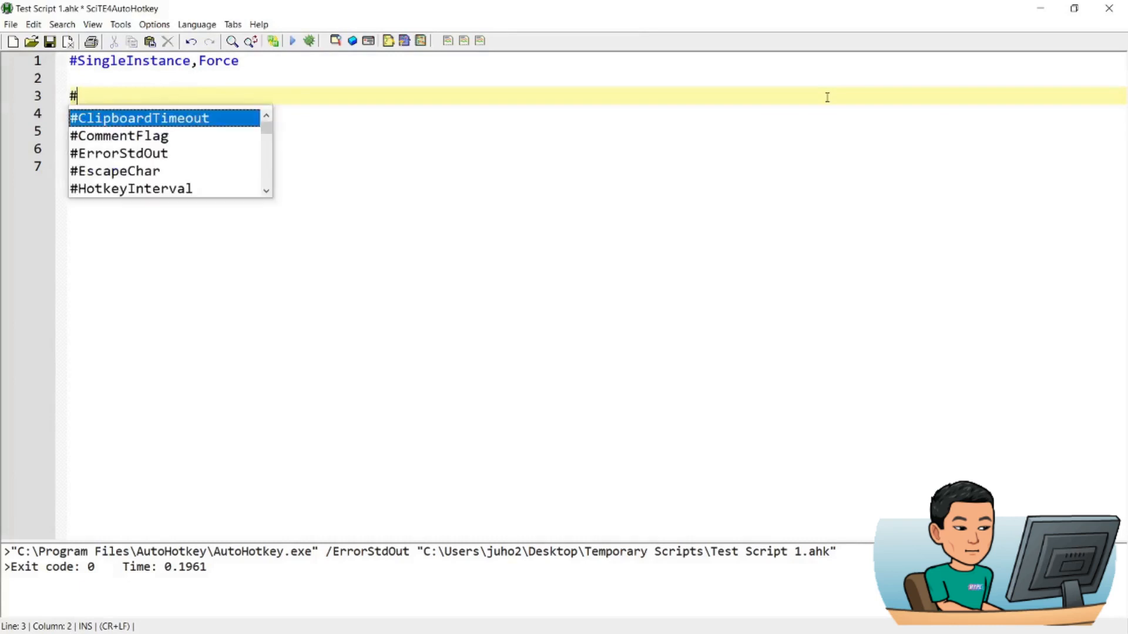
{"action": "type", "text": "if"}
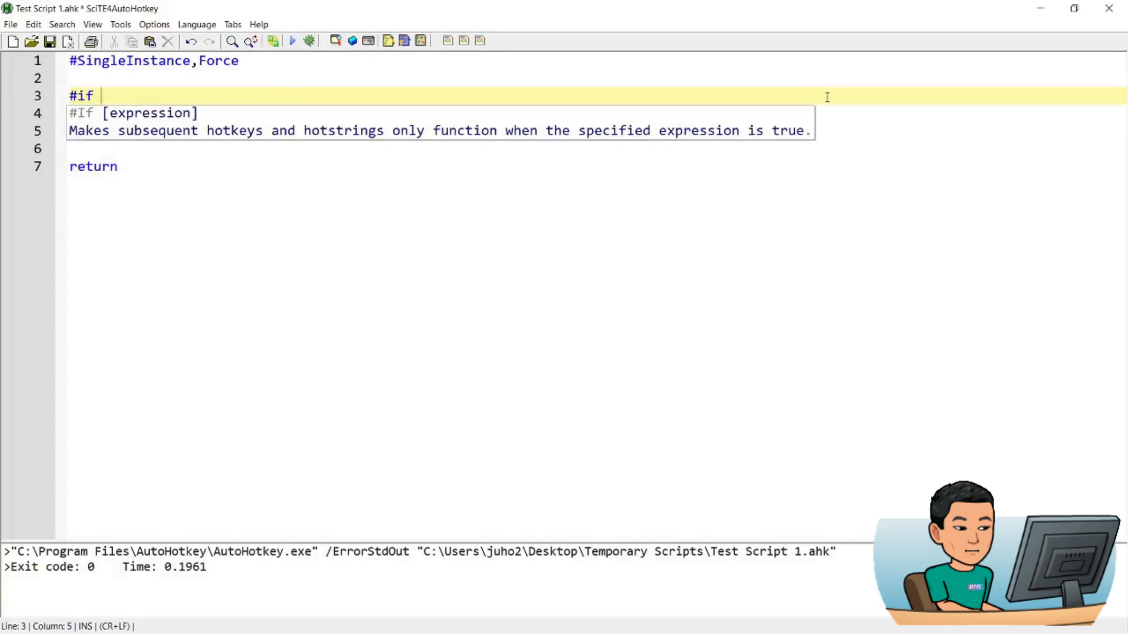
{"action": "type", "text": "GetKeyState("}
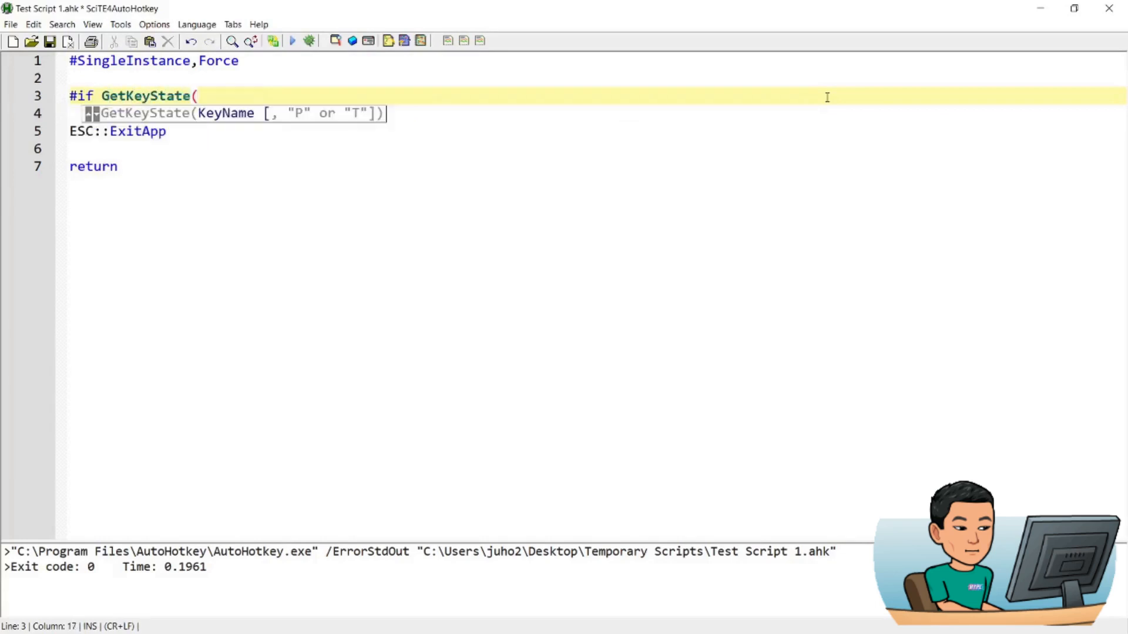
{"action": "type", "text": "\"a\","}
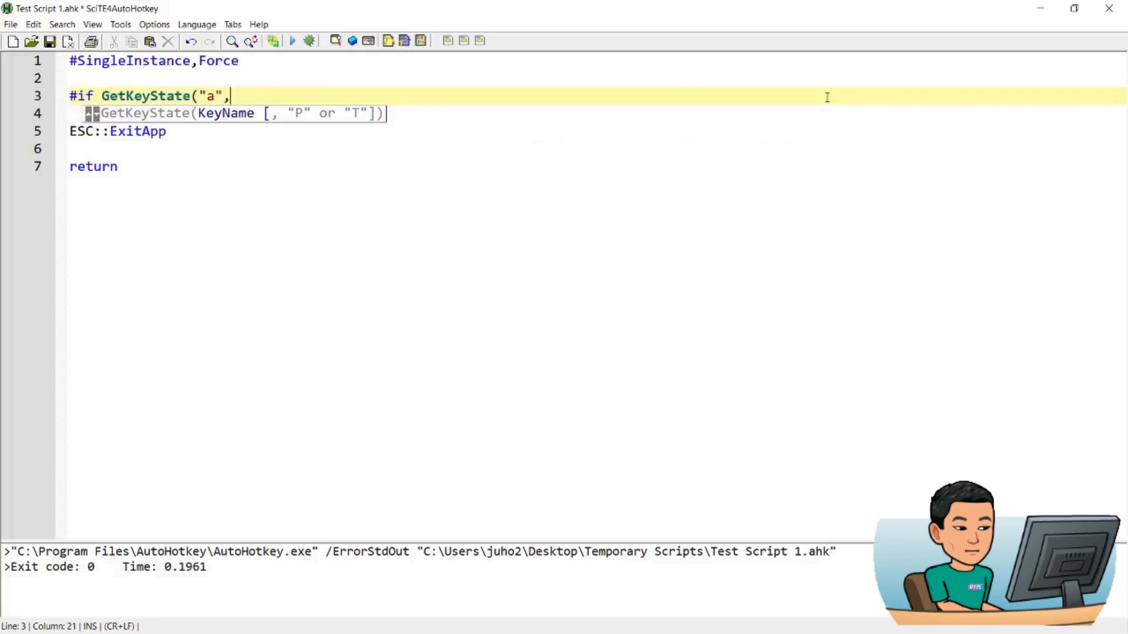
{"action": "type", "text": "\"P"}
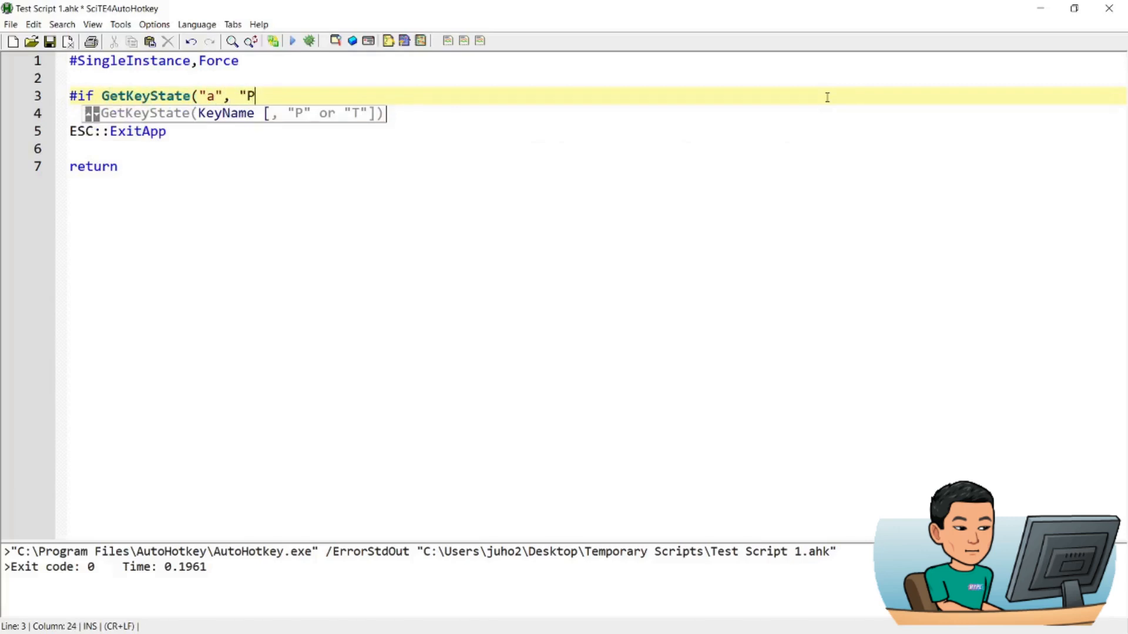
{"action": "type", "text": "\")"}
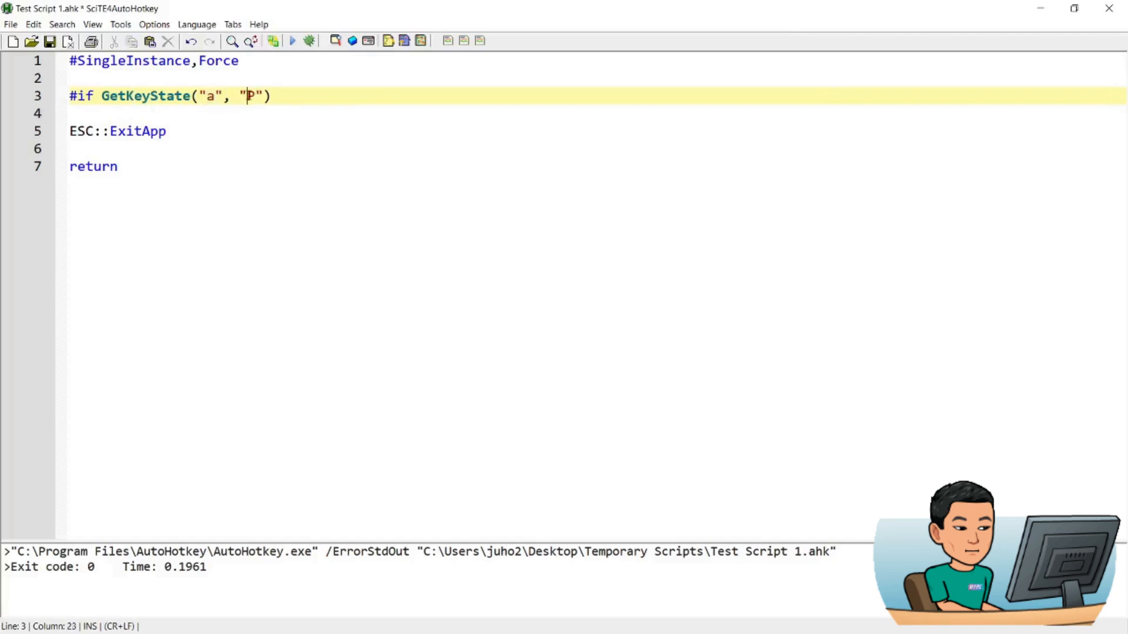
Add the b & c::msgbox hi hotkey followed by a closing #if line
{"action": "left_click", "coordinate": [298, 97]}
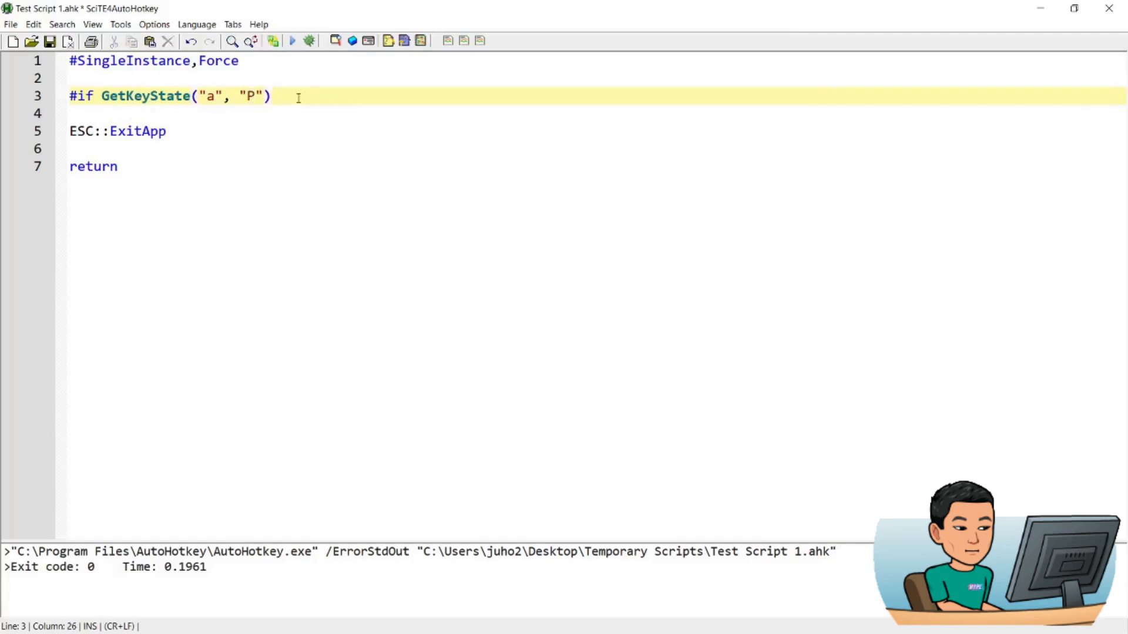
{"action": "type", "text": "a"}
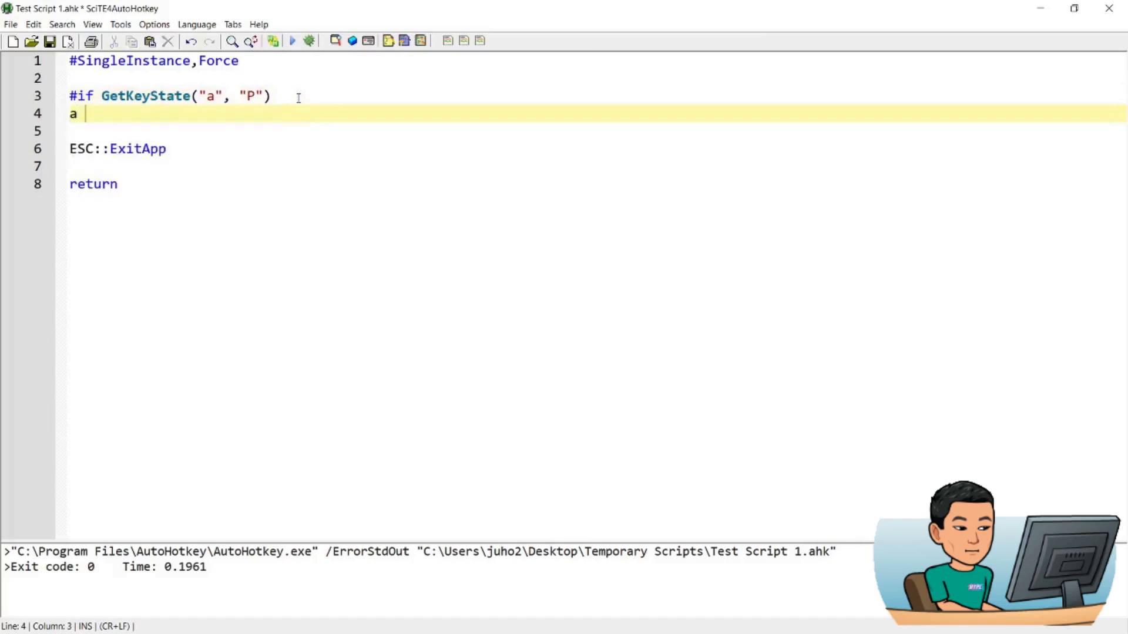
{"action": "type", "text": "b"}
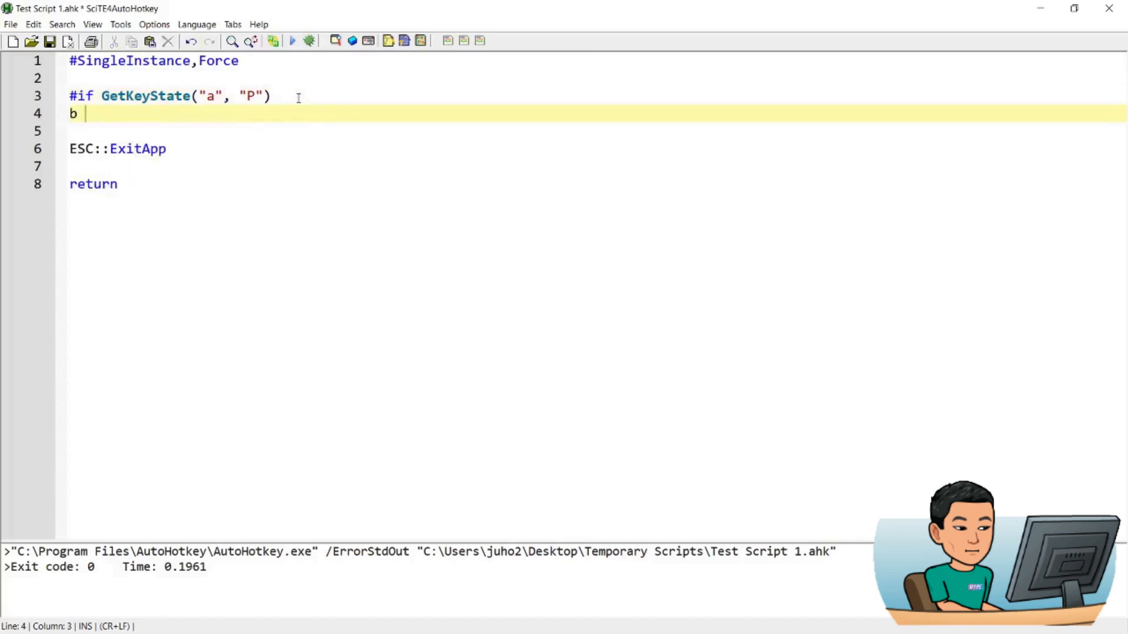
{"action": "type", "text": "& c"}
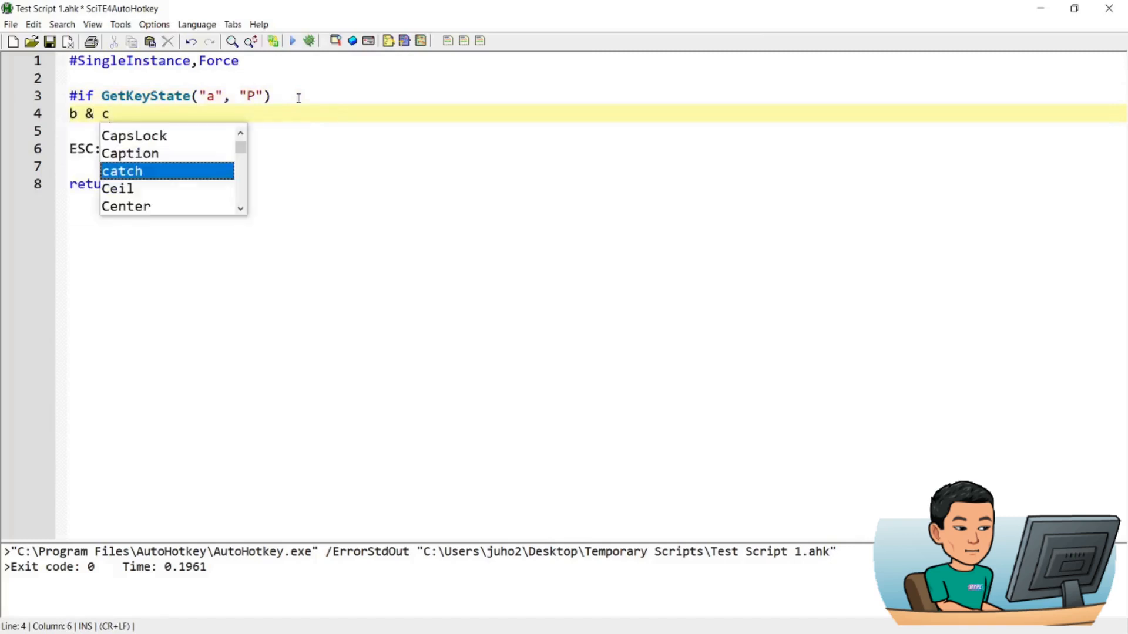
{"action": "type", "text": "::msgbox hi"}
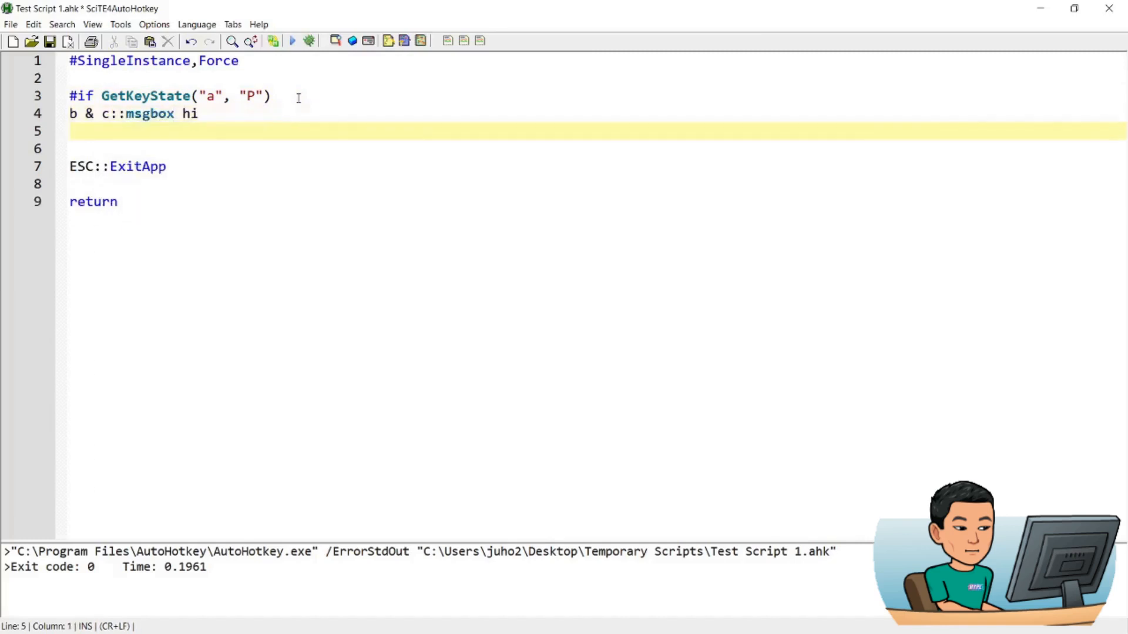
{"action": "type", "text": "#if"}
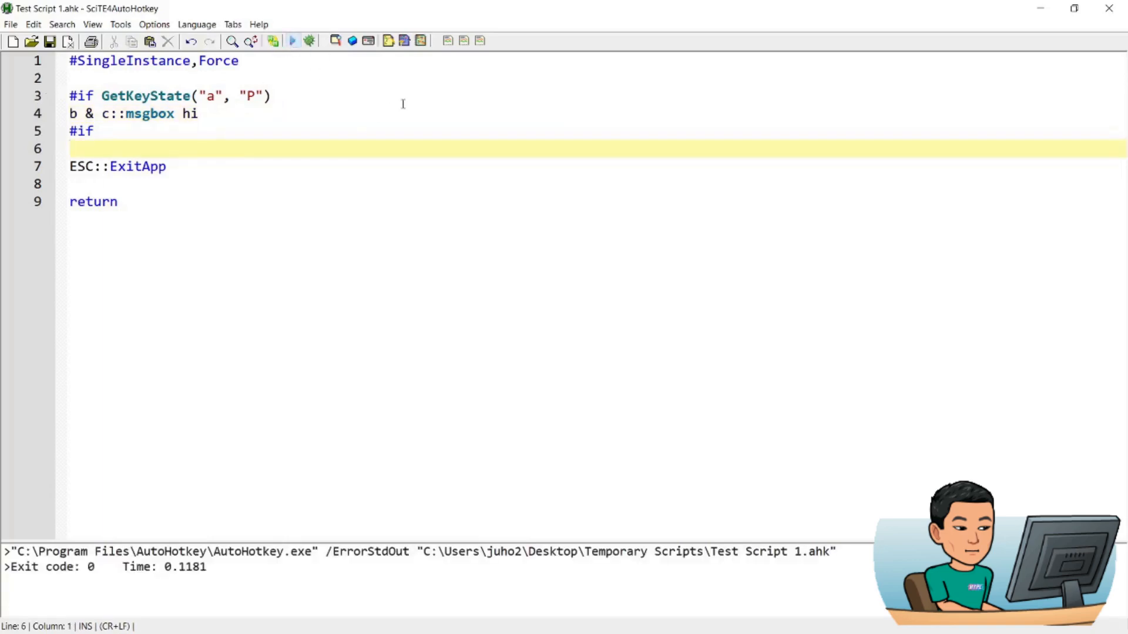
{"action": "type", "text": "a"}
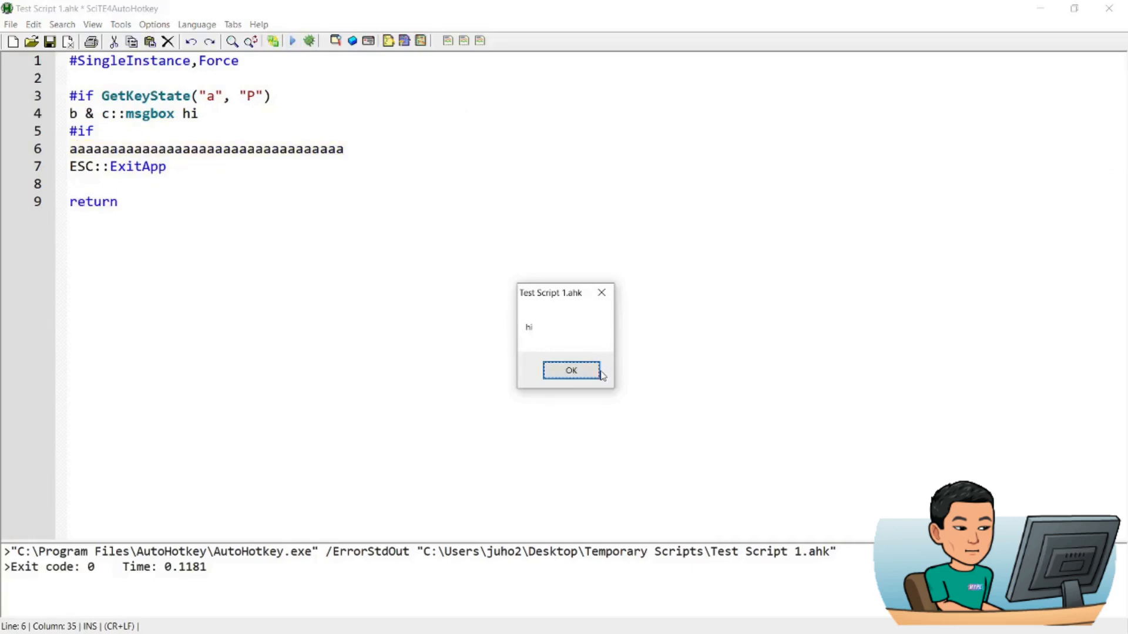
{"action": "left_click", "coordinate": [570, 370]}
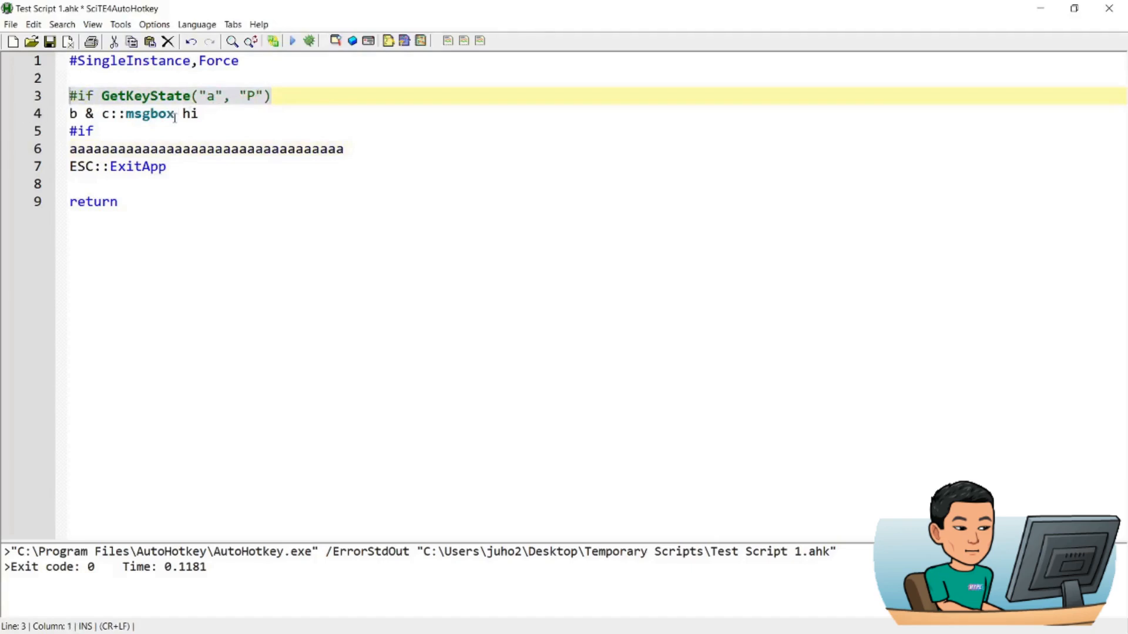
{"action": "left_click", "coordinate": [374, 148]}
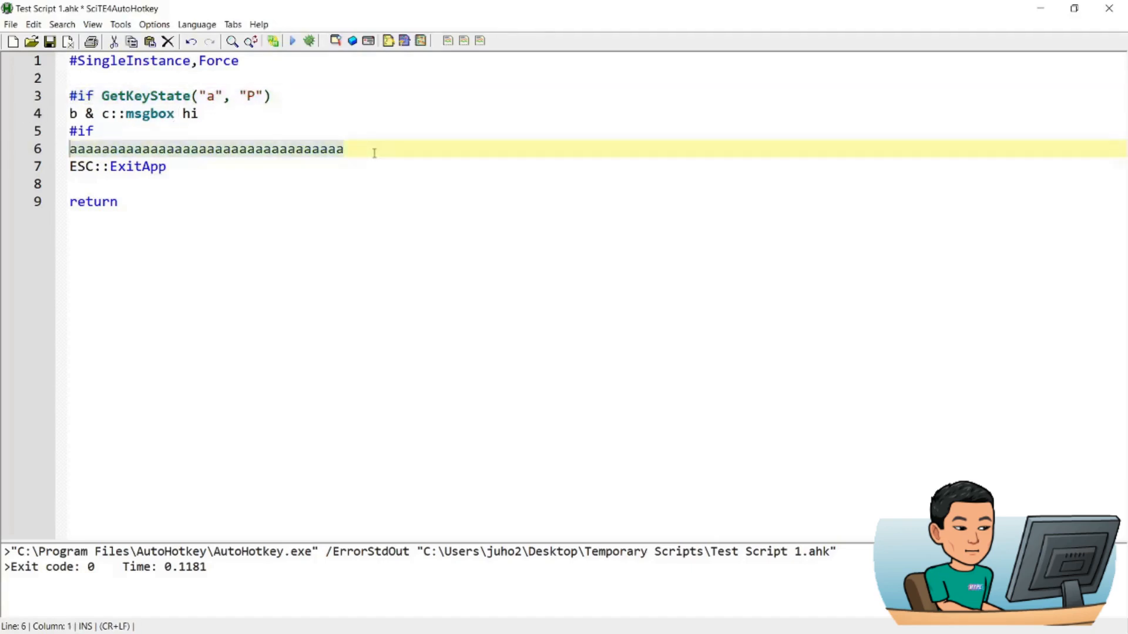
{"action": "key", "text": "Delete"}
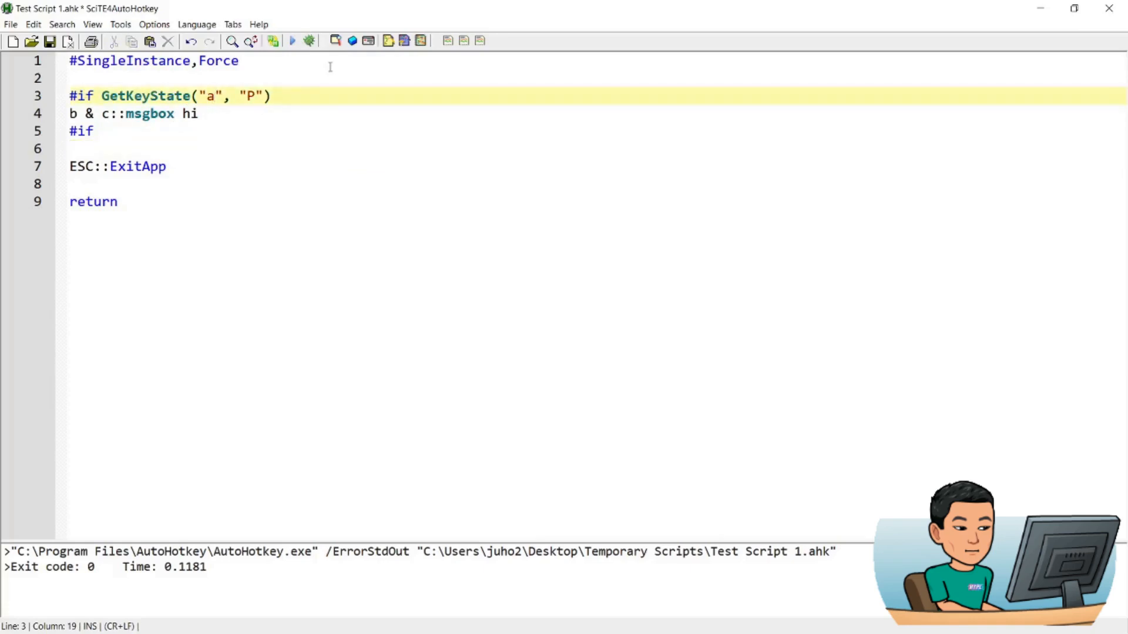
Change the GetKeyState key from a to LCtrl
{"action": "key", "text": "Backspace"}
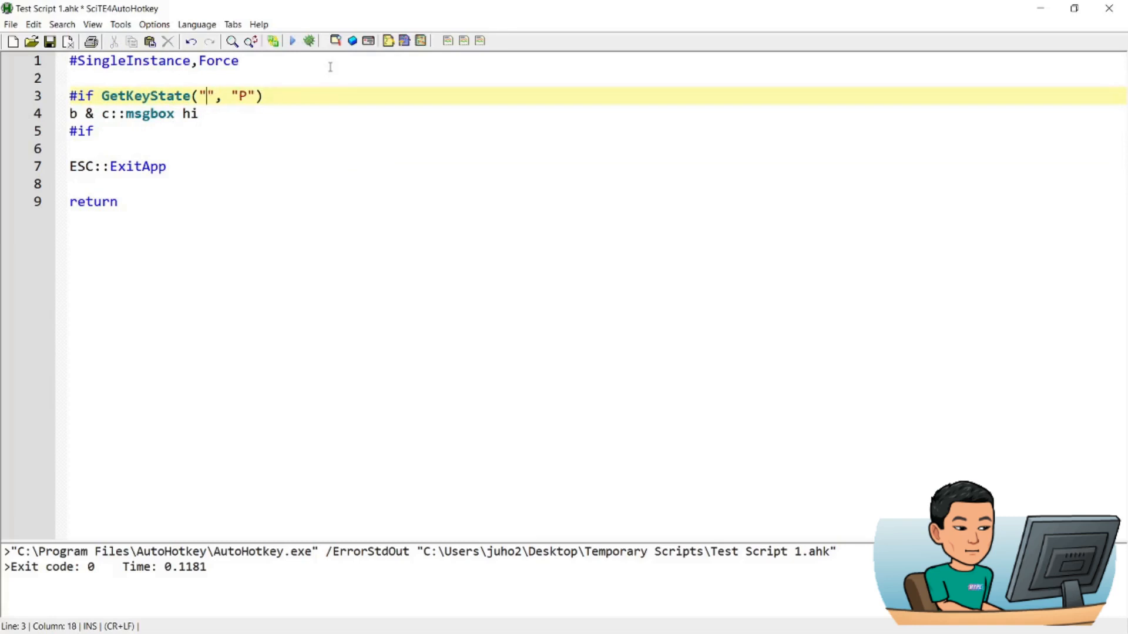
{"action": "type", "text": "LCtr"}
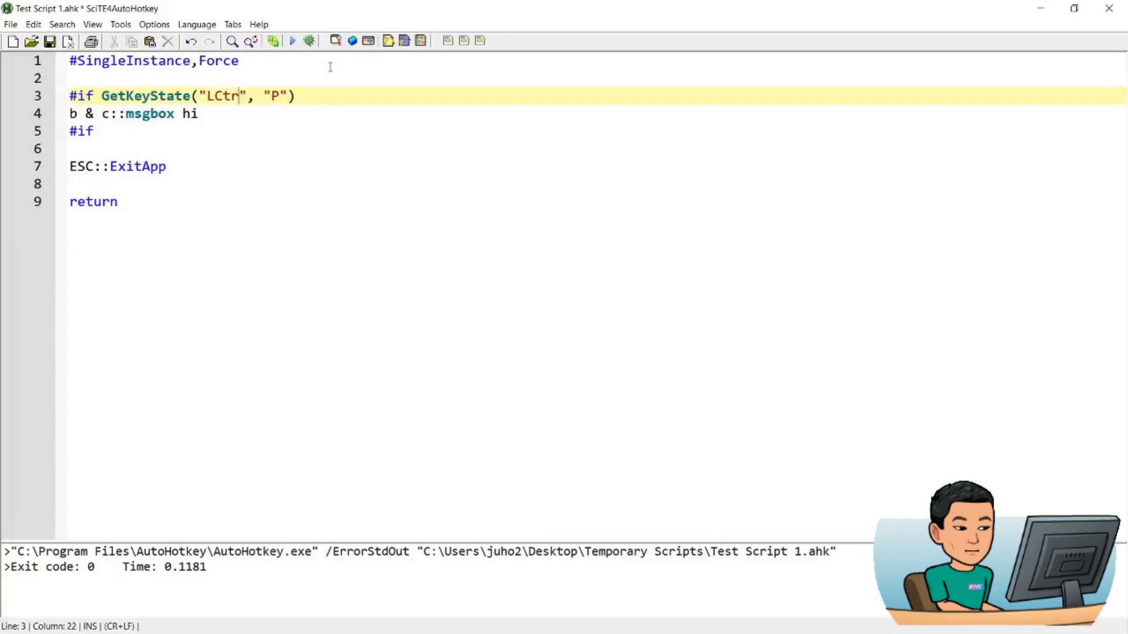
{"action": "type", "text": "l"}
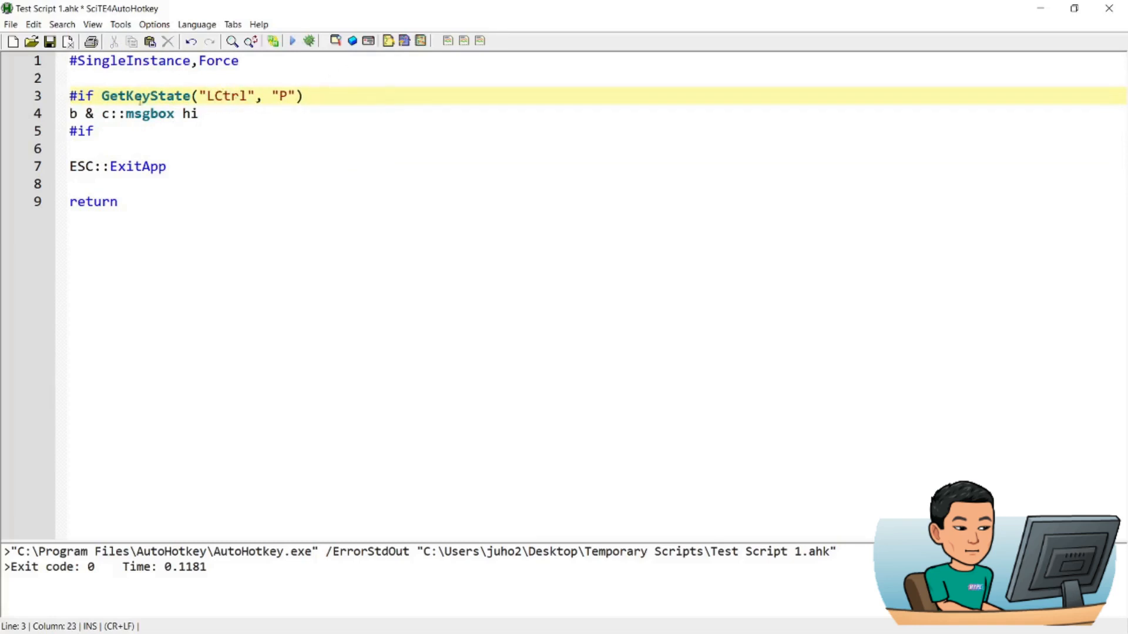
Run the script, dismiss the hi popup, and open Chrome
{"action": "left_click", "coordinate": [74, 113]}
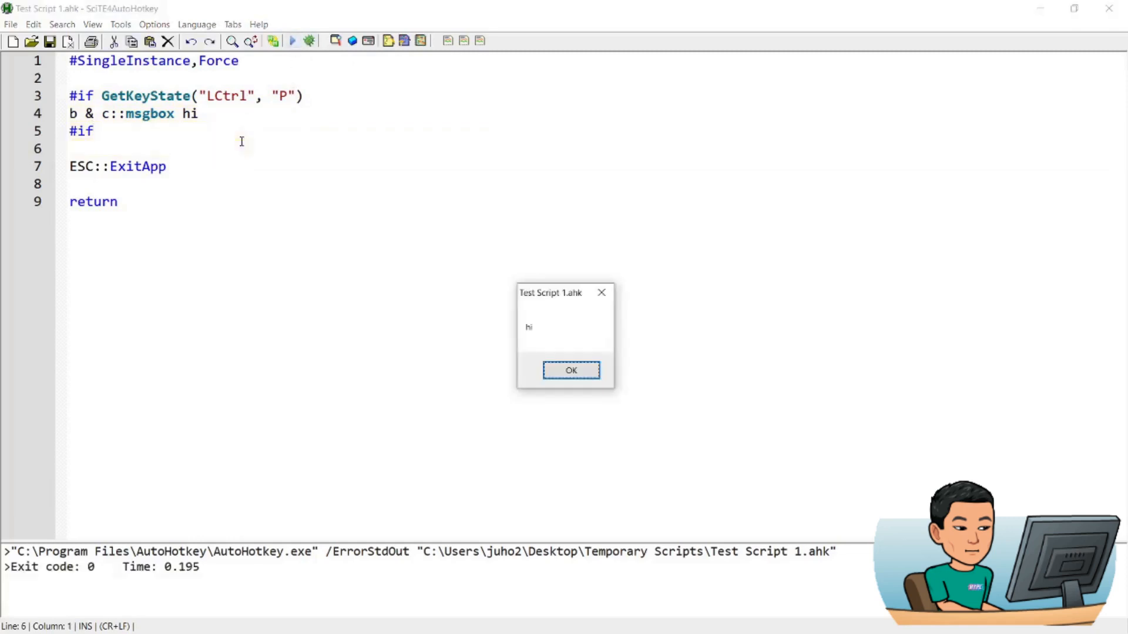
{"action": "left_click", "coordinate": [570, 370]}
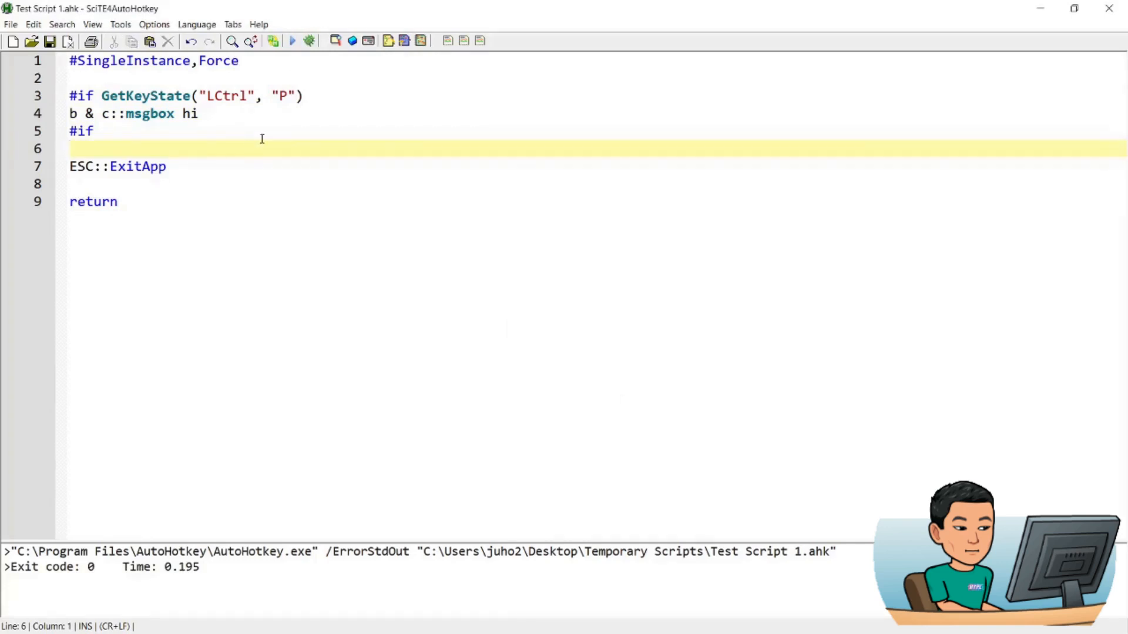
{"action": "double_click", "coordinate": [225, 96]}
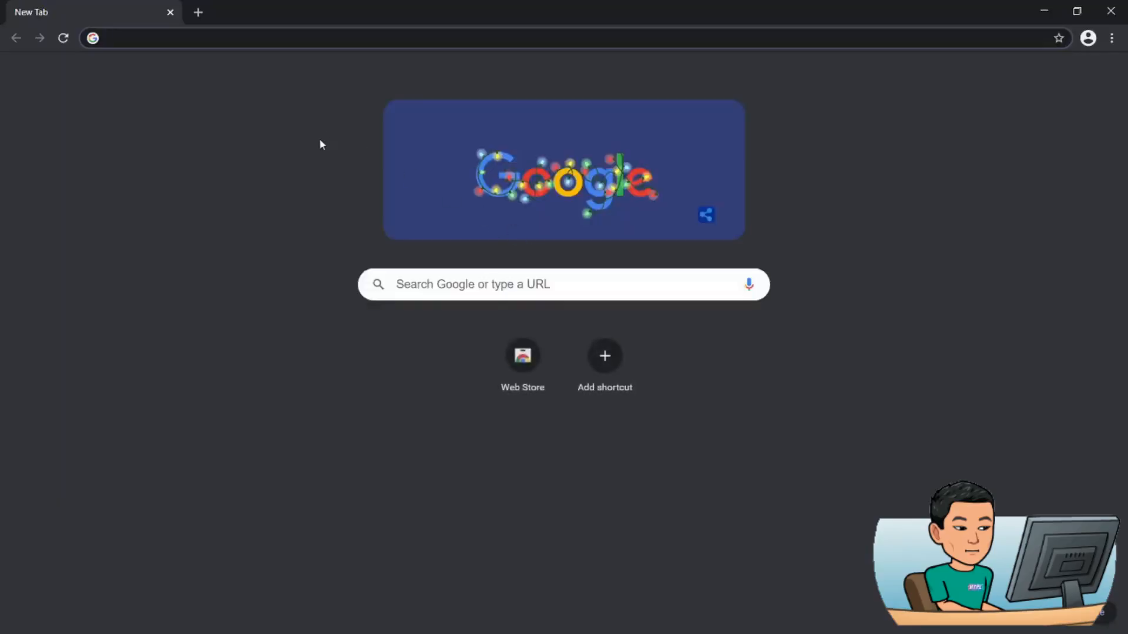
Enter autohotkey/docs/keylist. in the address bar and open the List of Keys result
{"action": "type", "text": "autohotkey.com"}
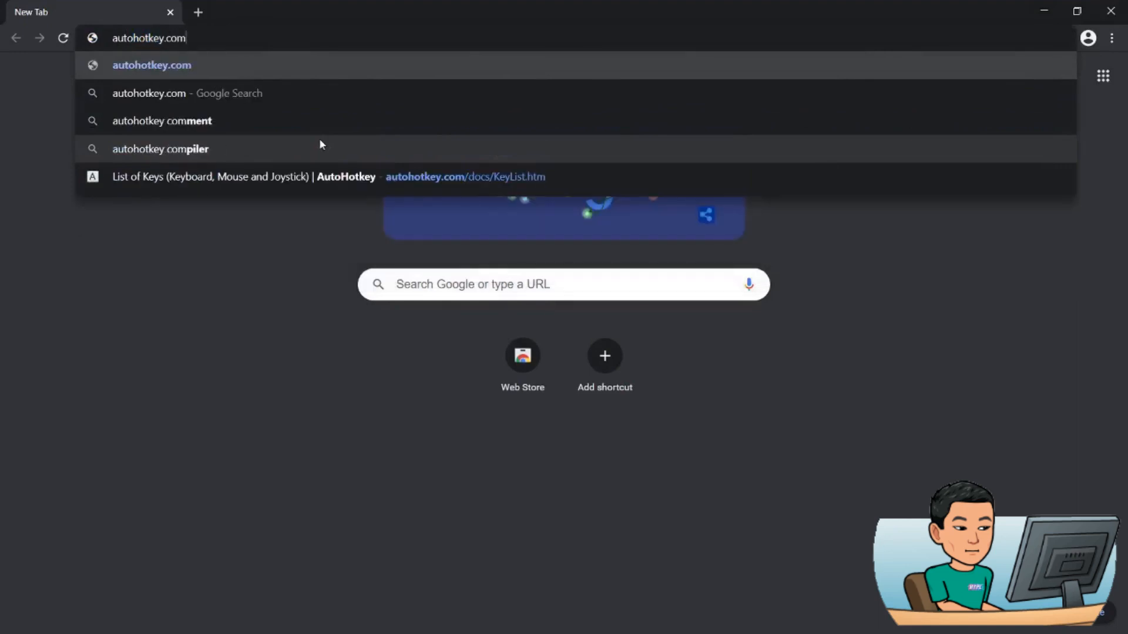
{"action": "type", "text": "/docs/k"}
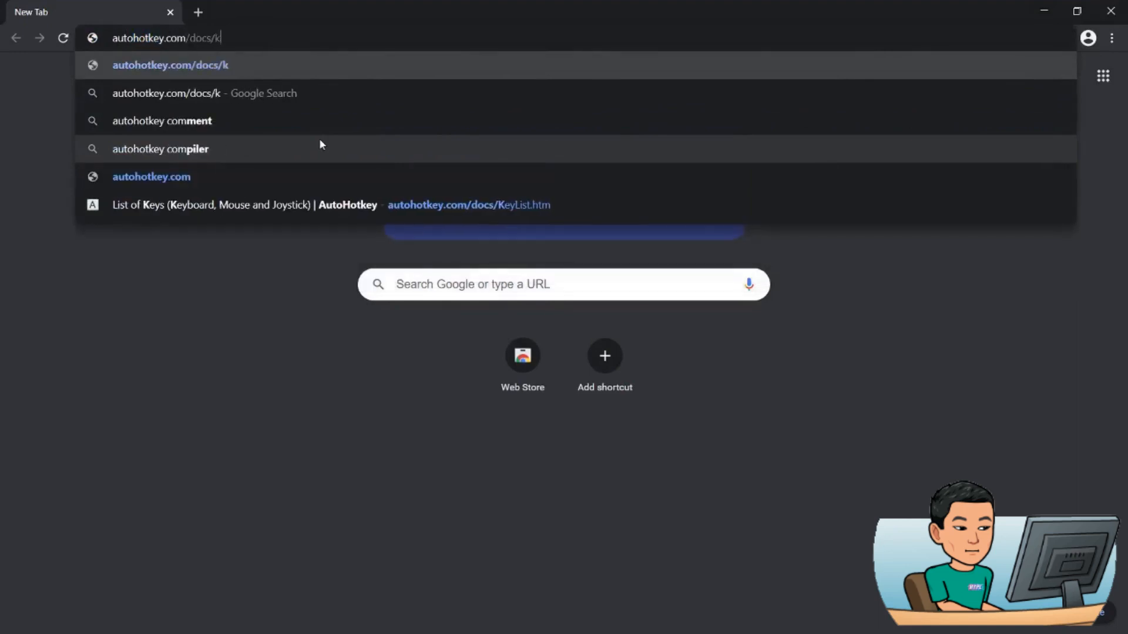
{"action": "type", "text": "eylist."}
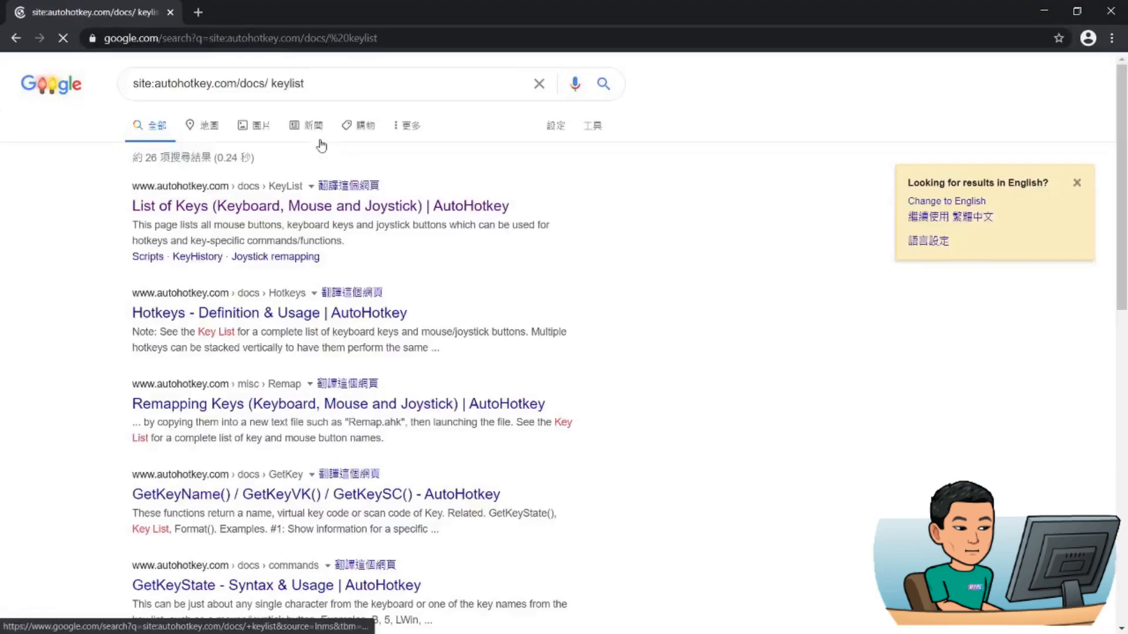
{"action": "left_click", "coordinate": [320, 206]}
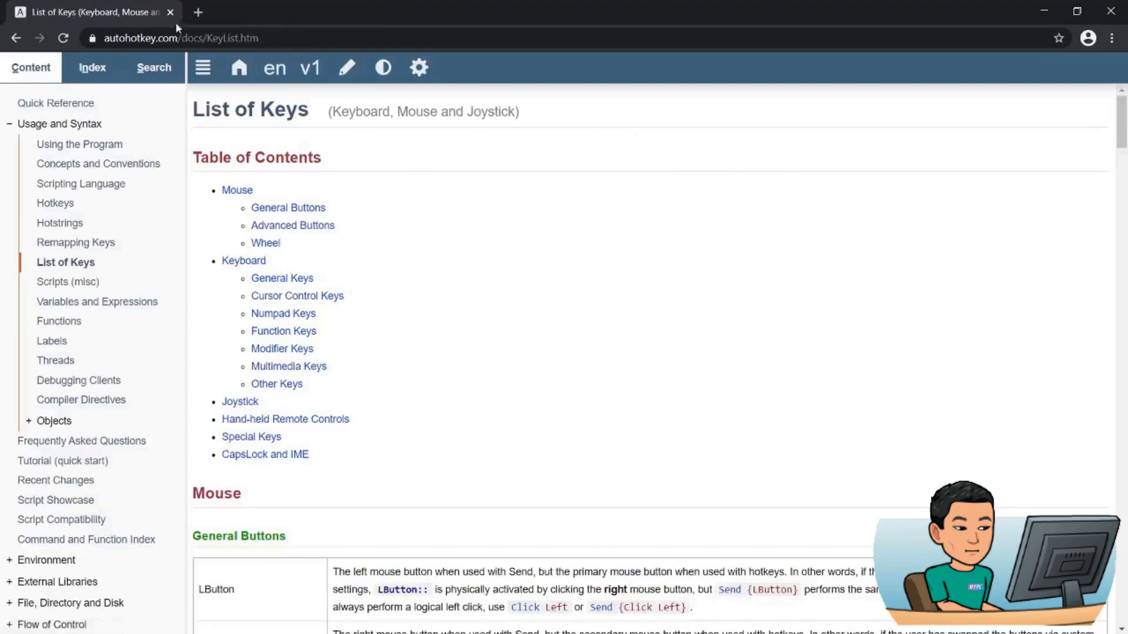
Scroll the List of Keys page and search it for lctrl
{"action": "scroll", "scroll_direction": "down", "scroll_amount": 3}
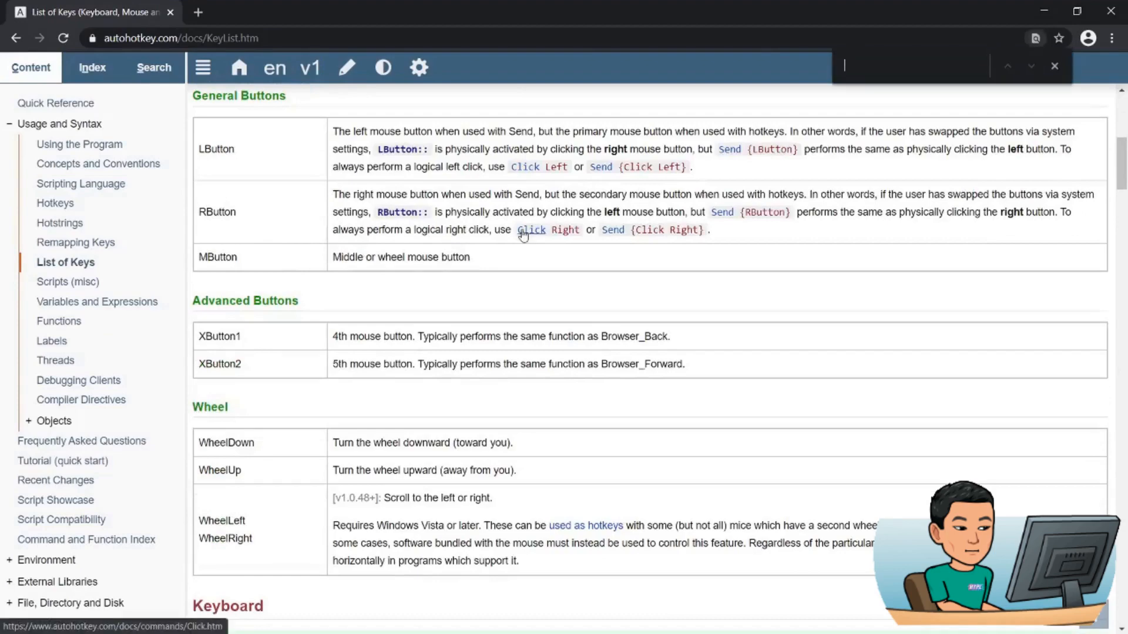
{"action": "type", "text": "lctrl"}
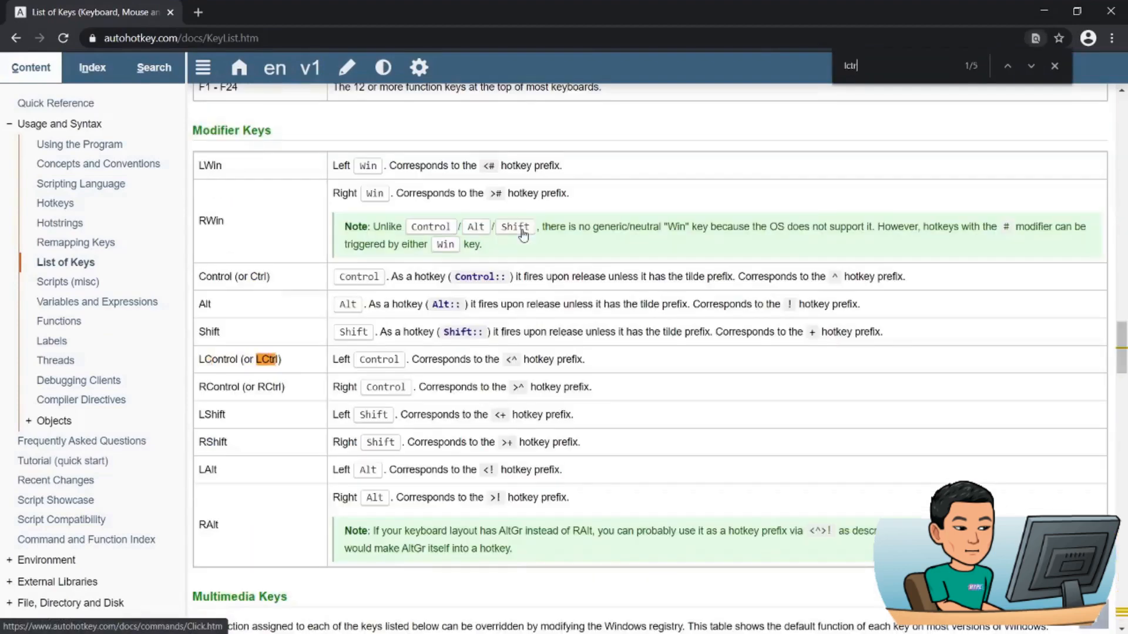
{"action": "scroll", "scroll_direction": "down", "scroll_amount": 3}
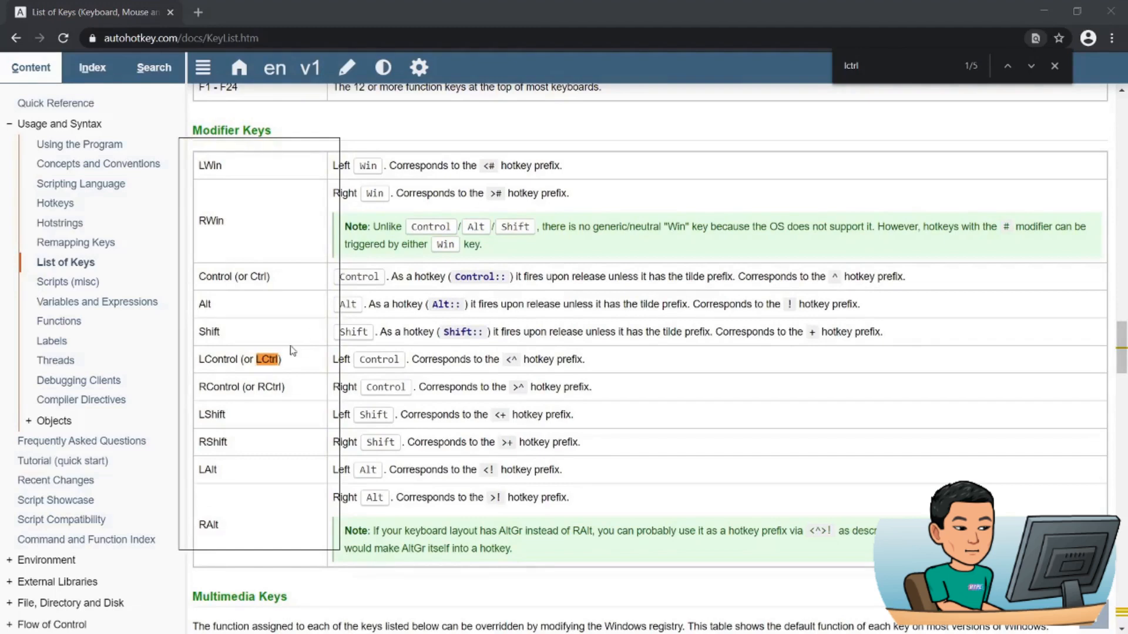
{"action": "mouse_move", "coordinate": [743, 377]}
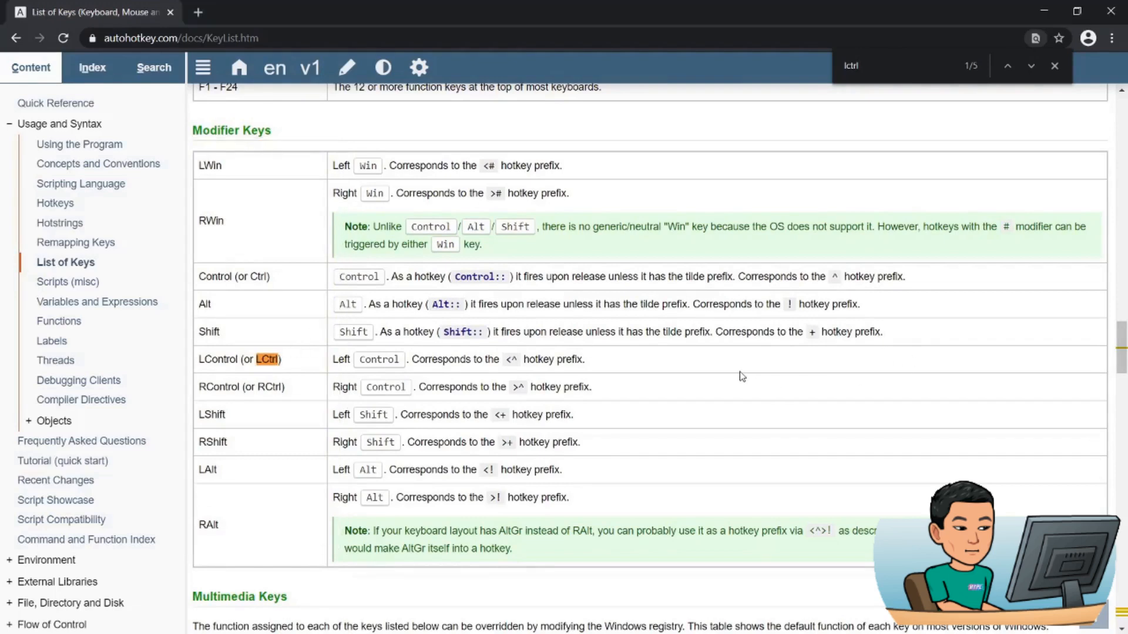